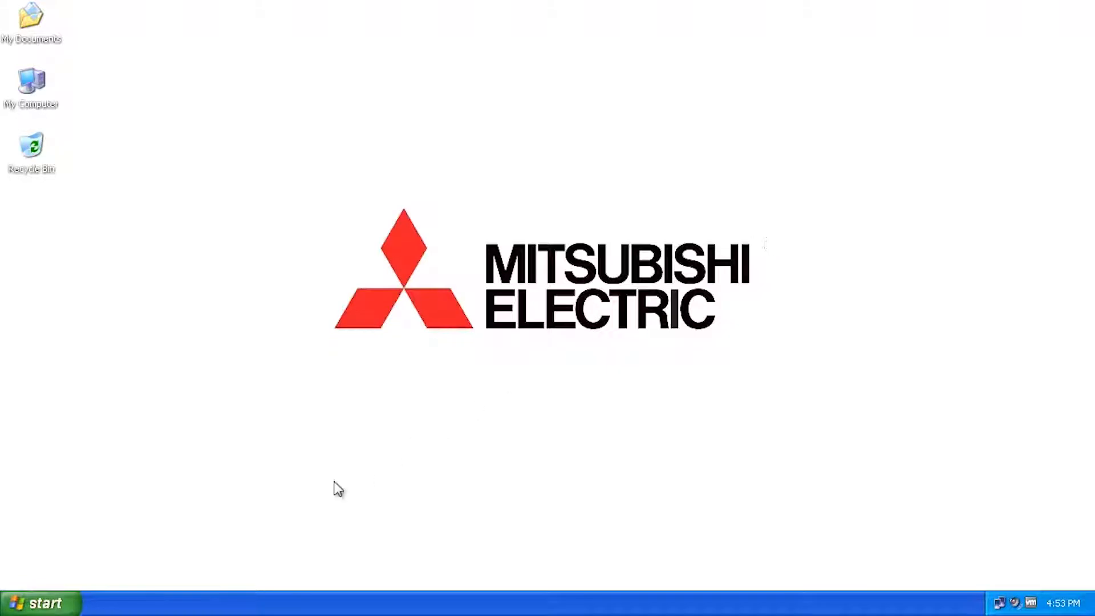
- Launch GT Designer3 from the Windows XP Start menu to open the New Project Wizard
left_click(40, 602)
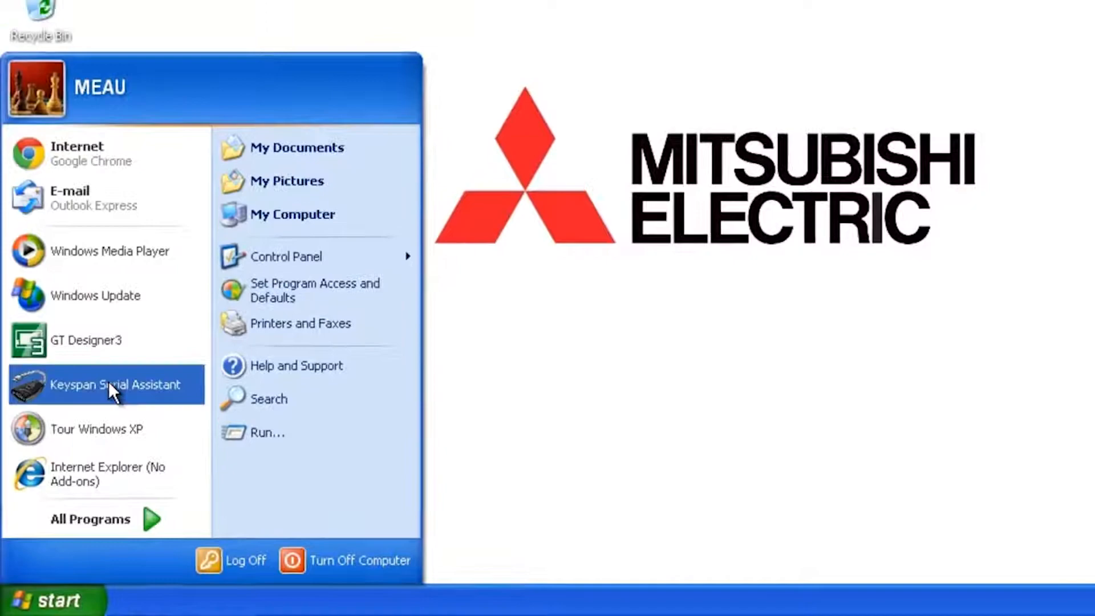
left_click(87, 340)
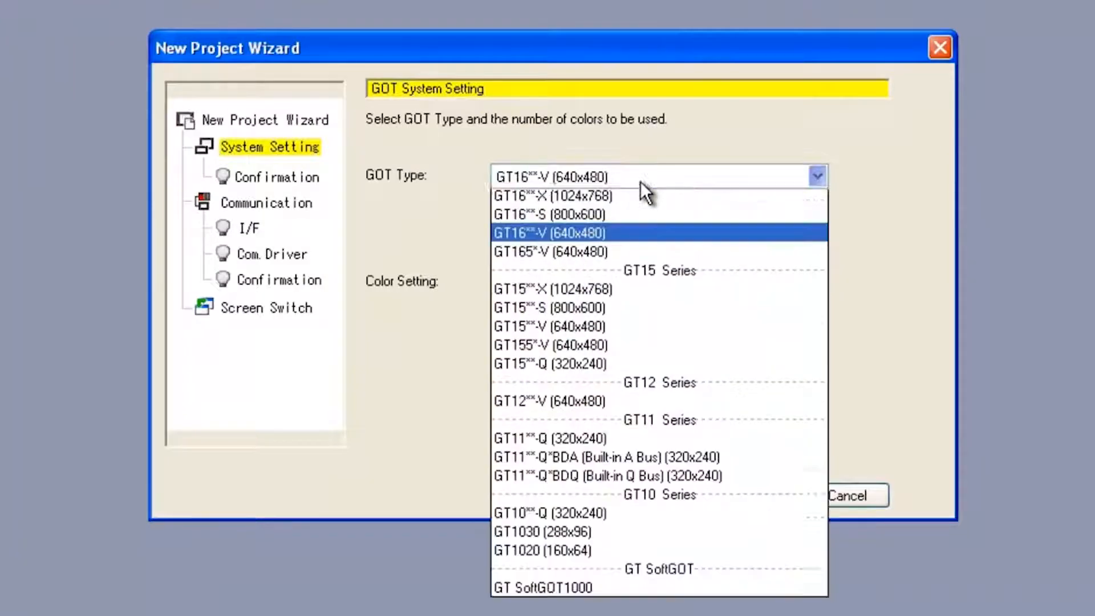
- Choose GT1020 (160x64) as the GOT type and advance to controller selection
left_click(542, 550)
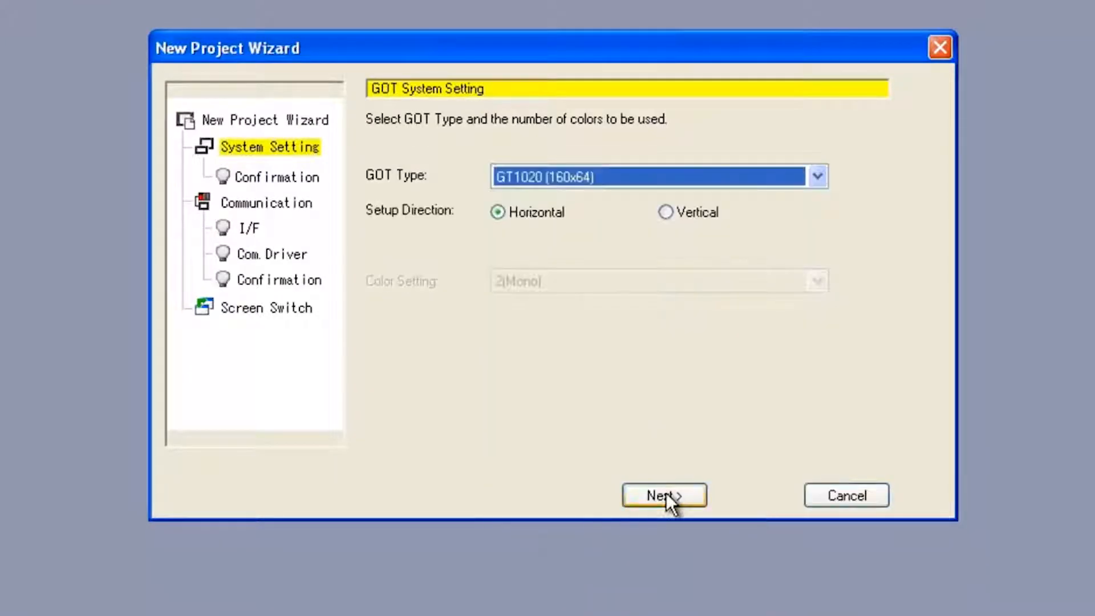
left_click(663, 495)
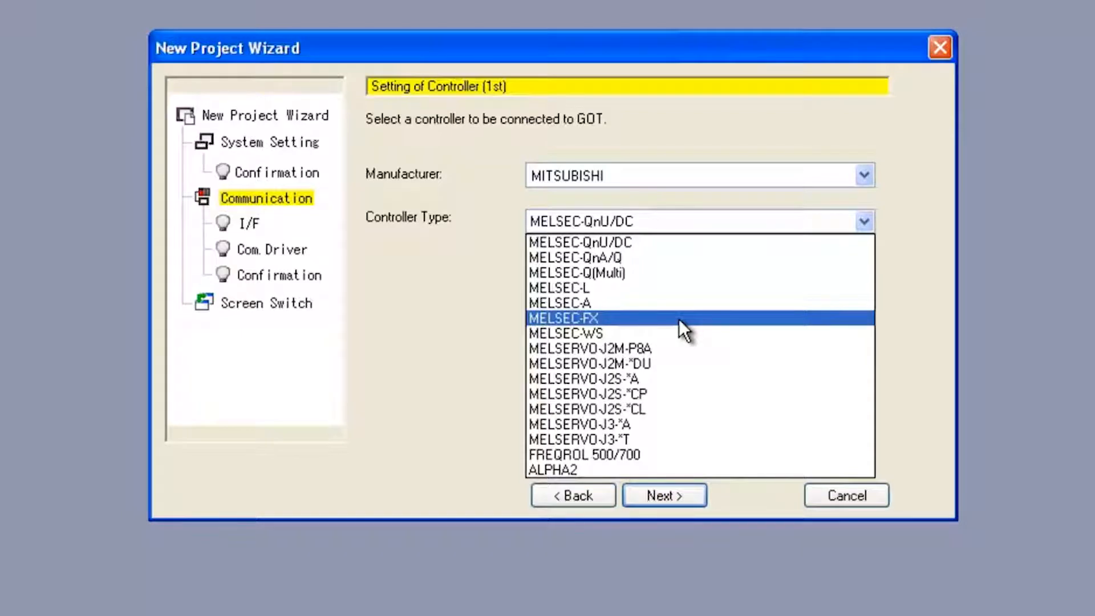
- Select MELSEC-L, accepting the RS-422/232 interface, QnA/L/Q CPU driver and default screen switching
left_click(559, 286)
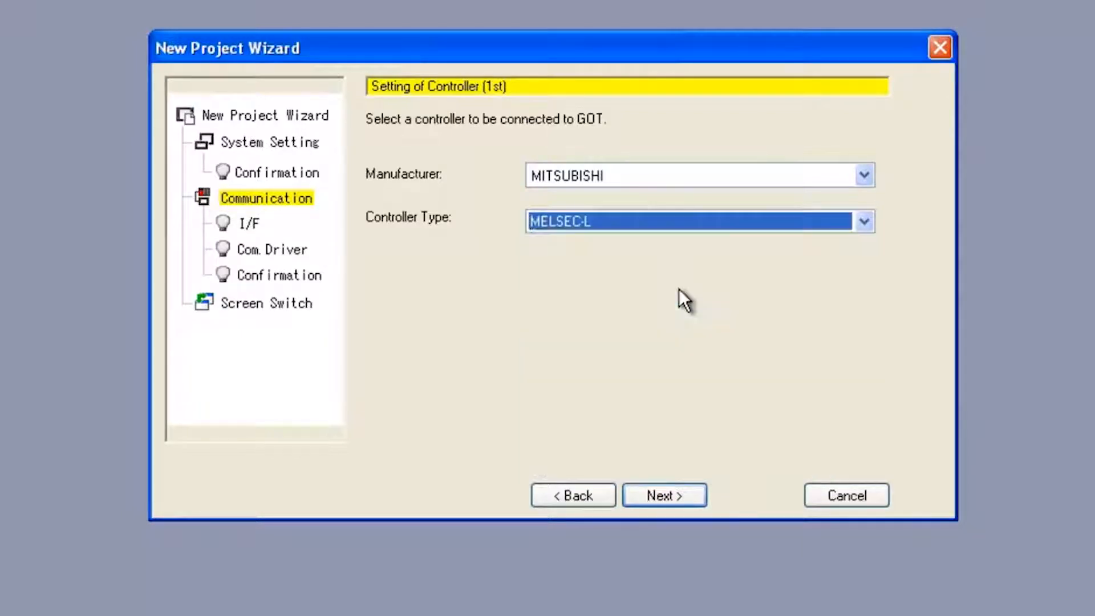
left_click(863, 221)
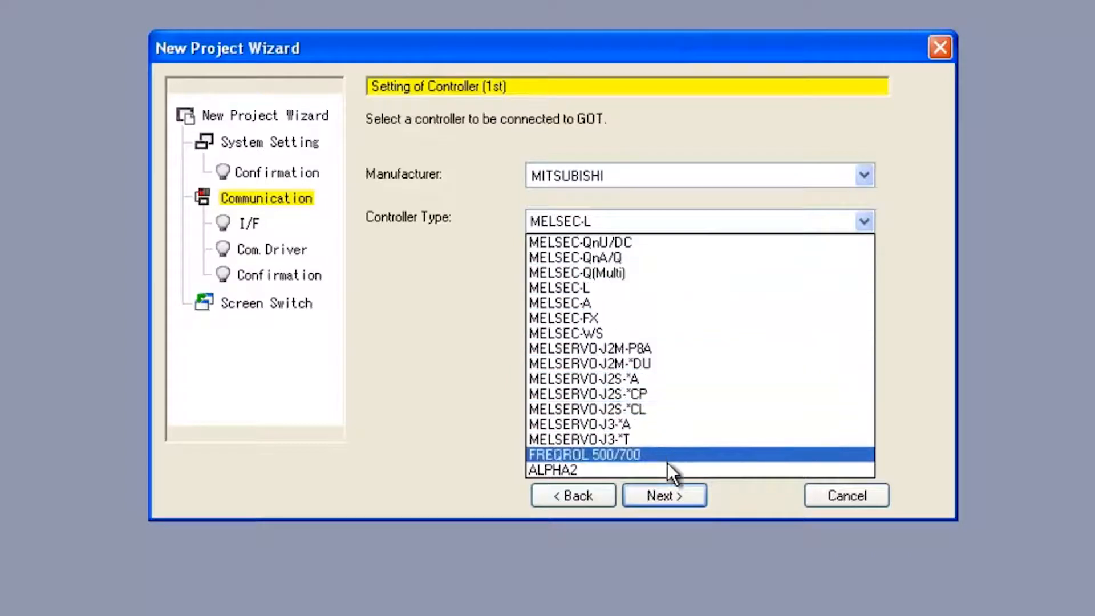
mouse_move(684, 288)
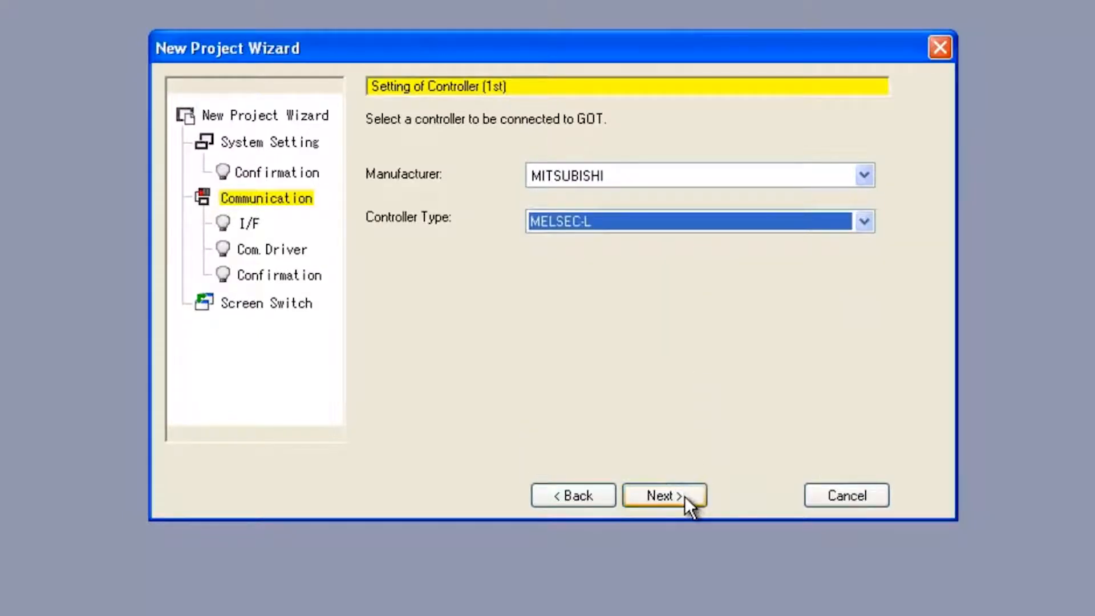
left_click(664, 495)
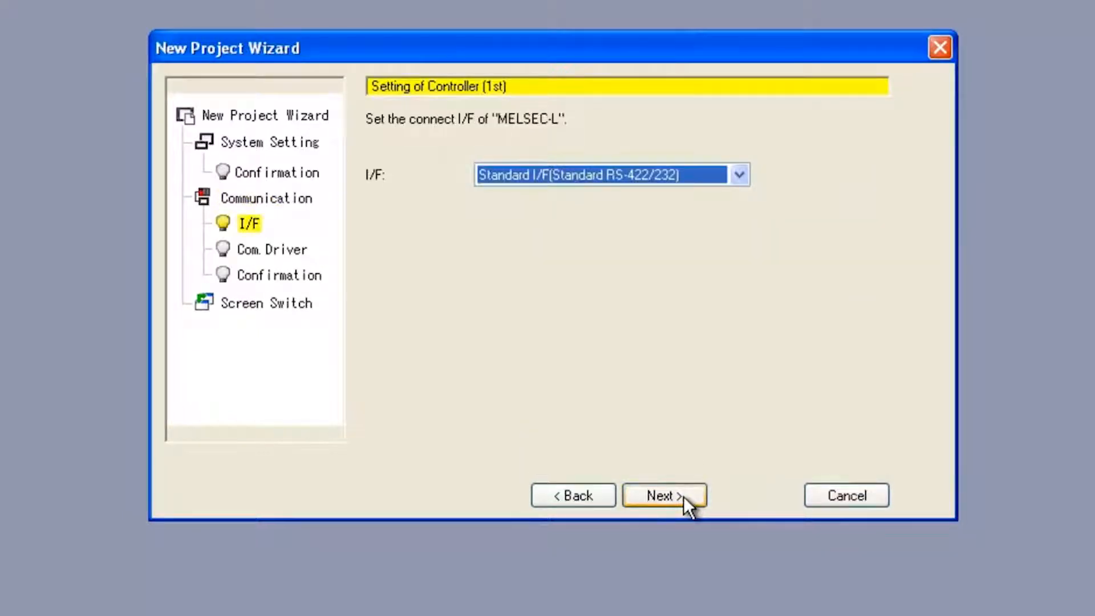
left_click(664, 495)
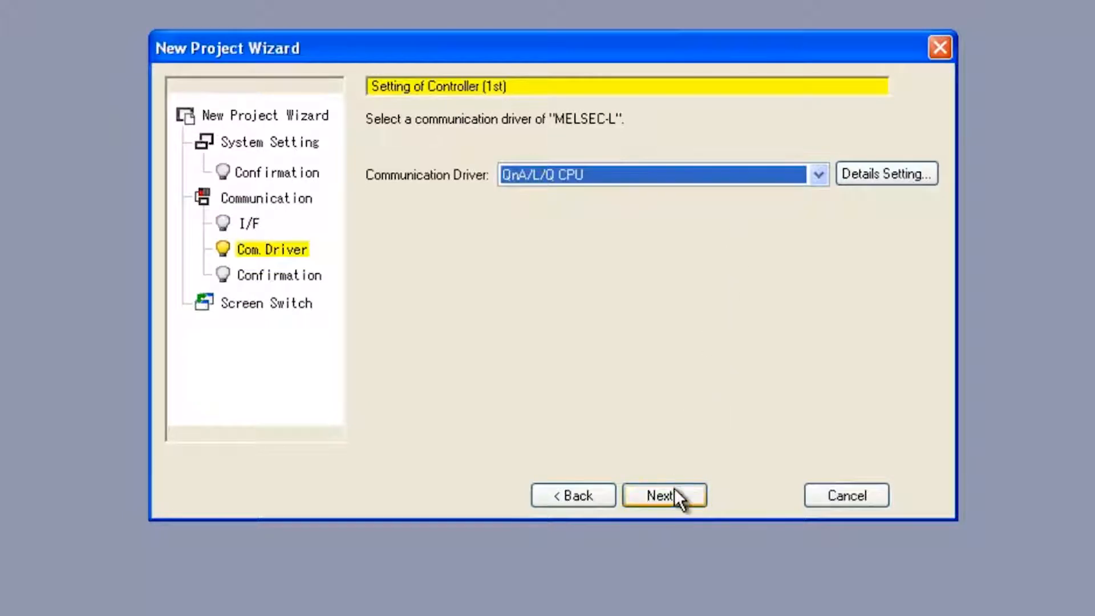
left_click(663, 496)
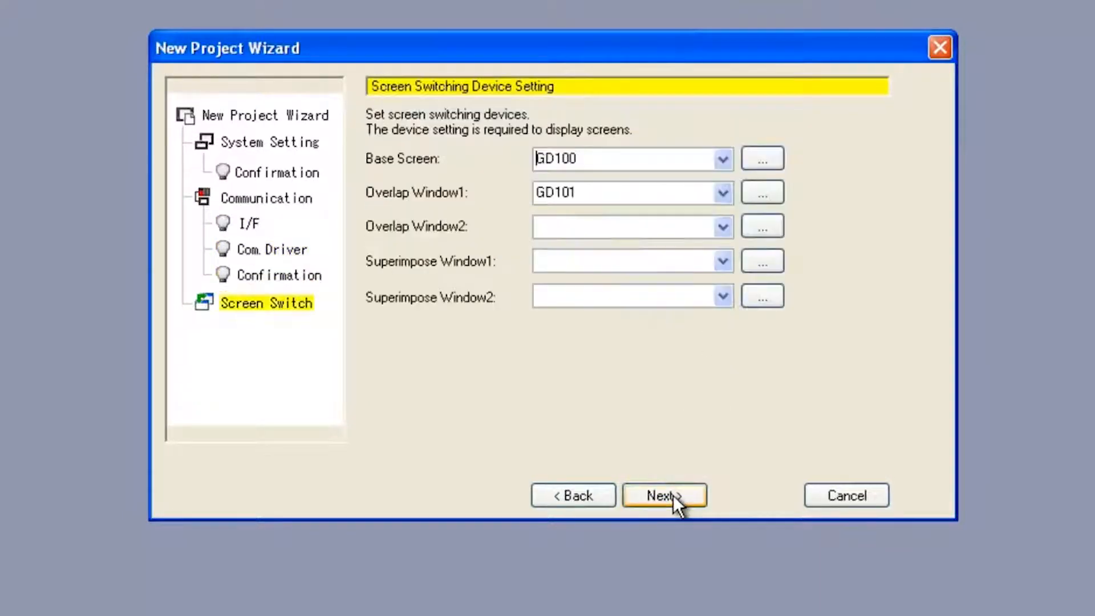
left_click(664, 495)
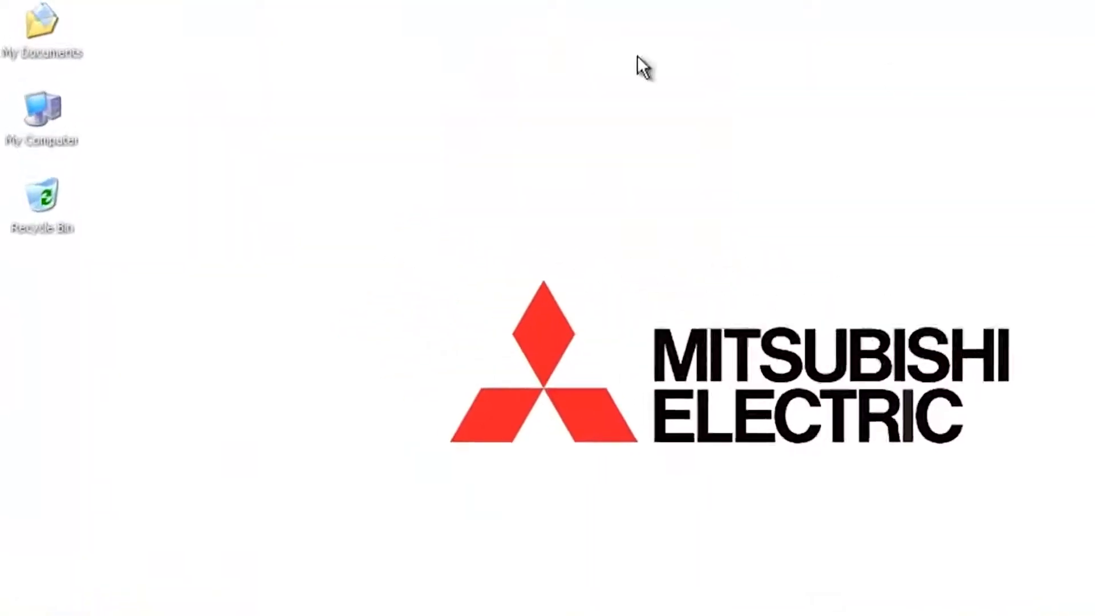
- Open Device Manager from My Computer's properties and expand Ports (COM & LPT)
right_click(40, 115)
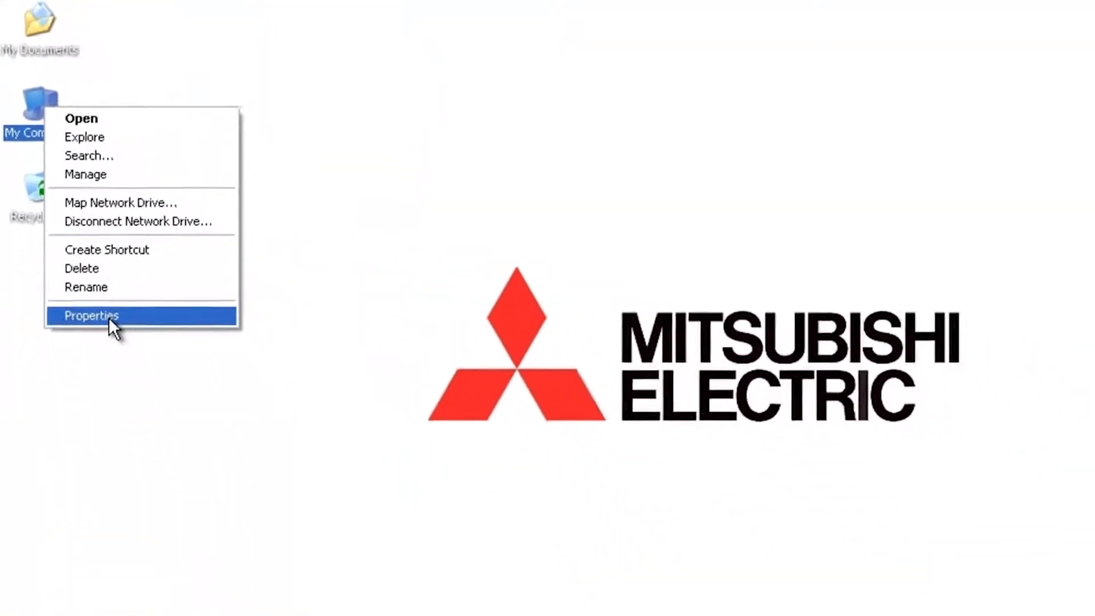
left_click(91, 315)
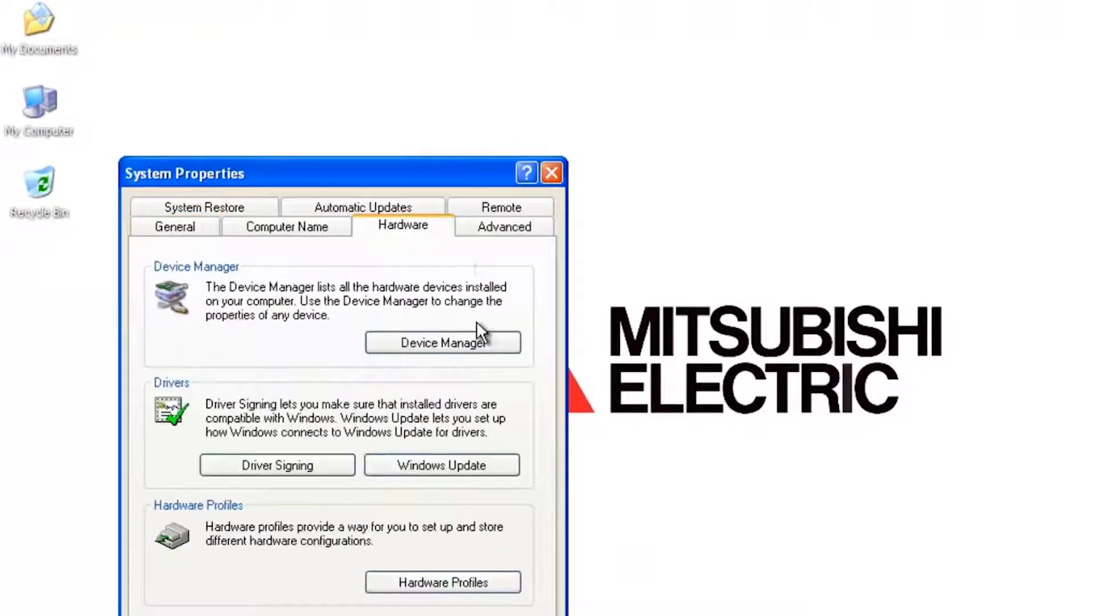
left_click(442, 343)
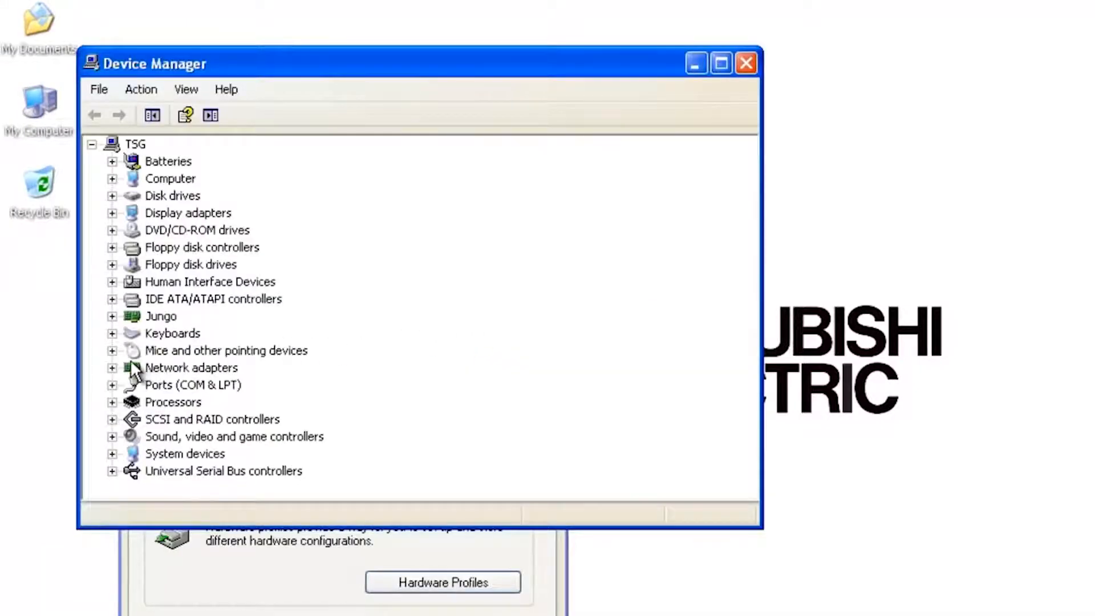
left_click(112, 385)
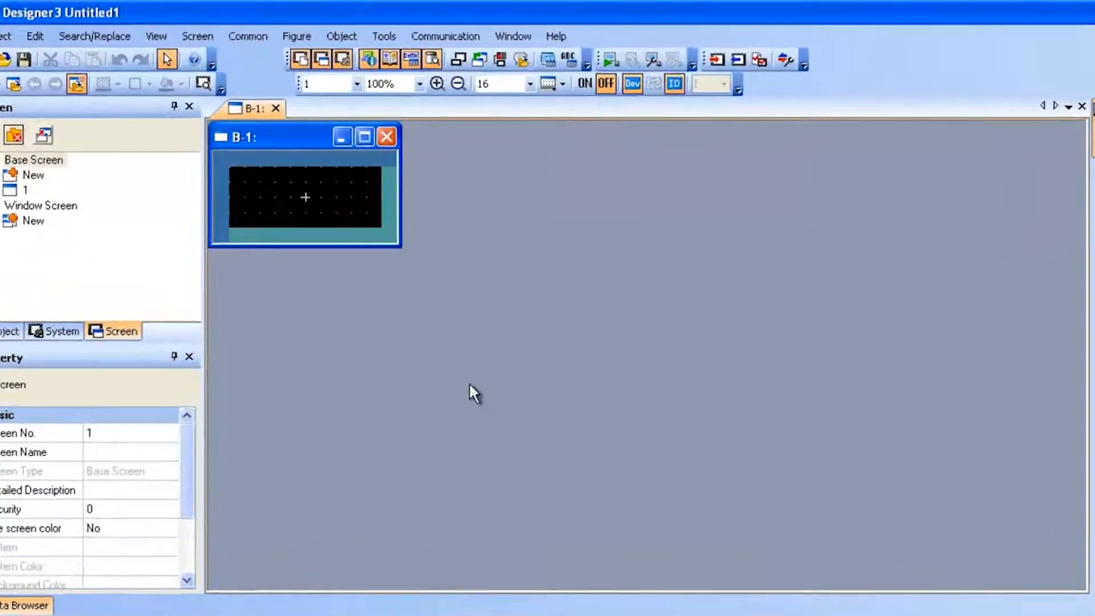
- Open the Communication Configuration settings and select RS232 as the PC-to-GOT connection
left_click(445, 35)
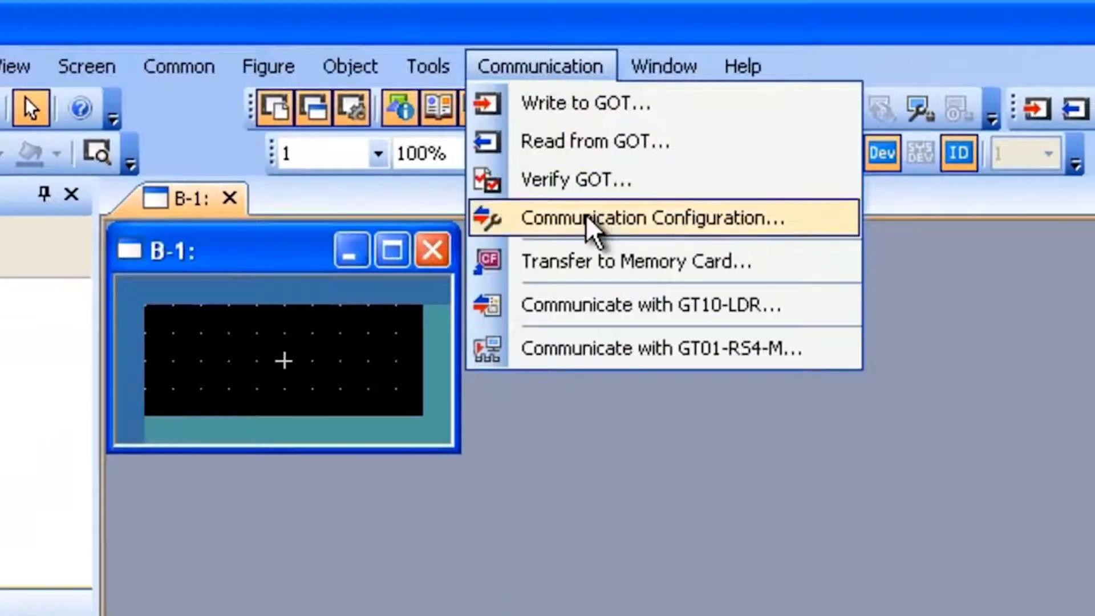
left_click(664, 218)
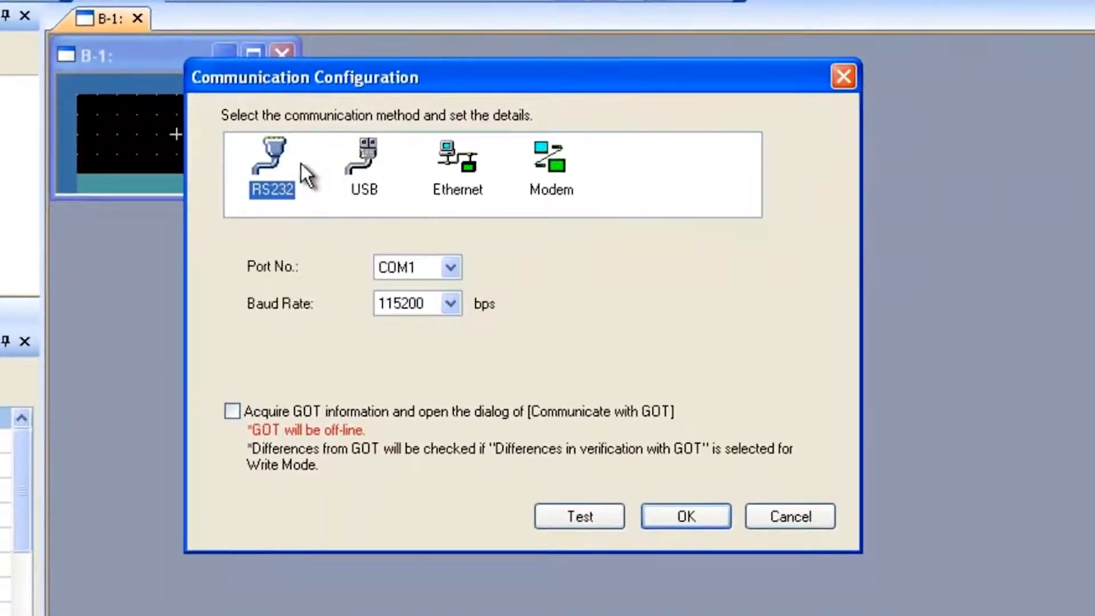
left_click(416, 267)
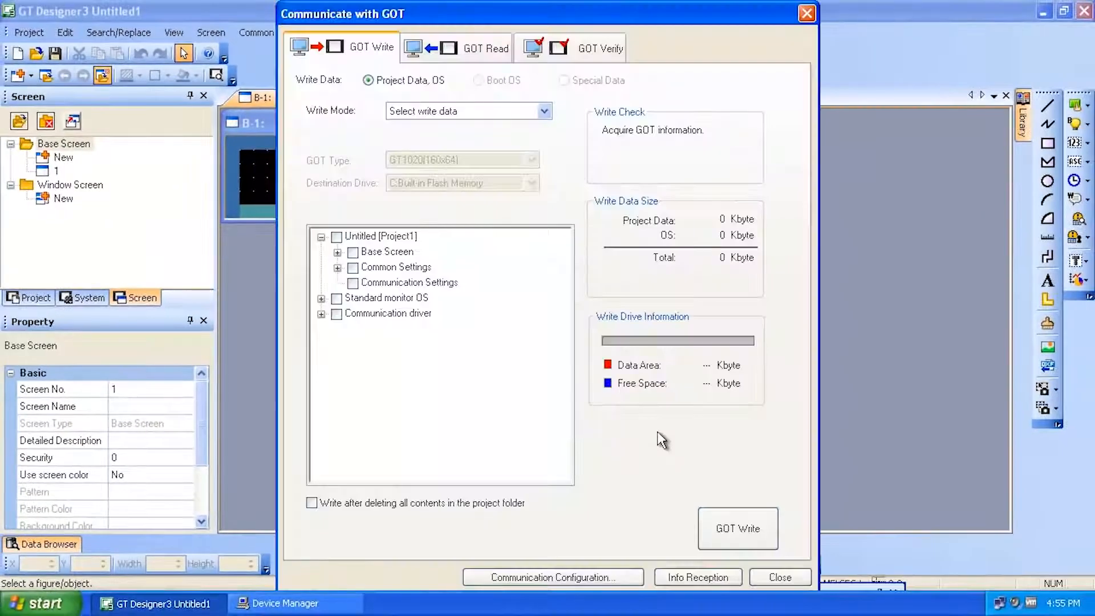
mouse_move(559, 208)
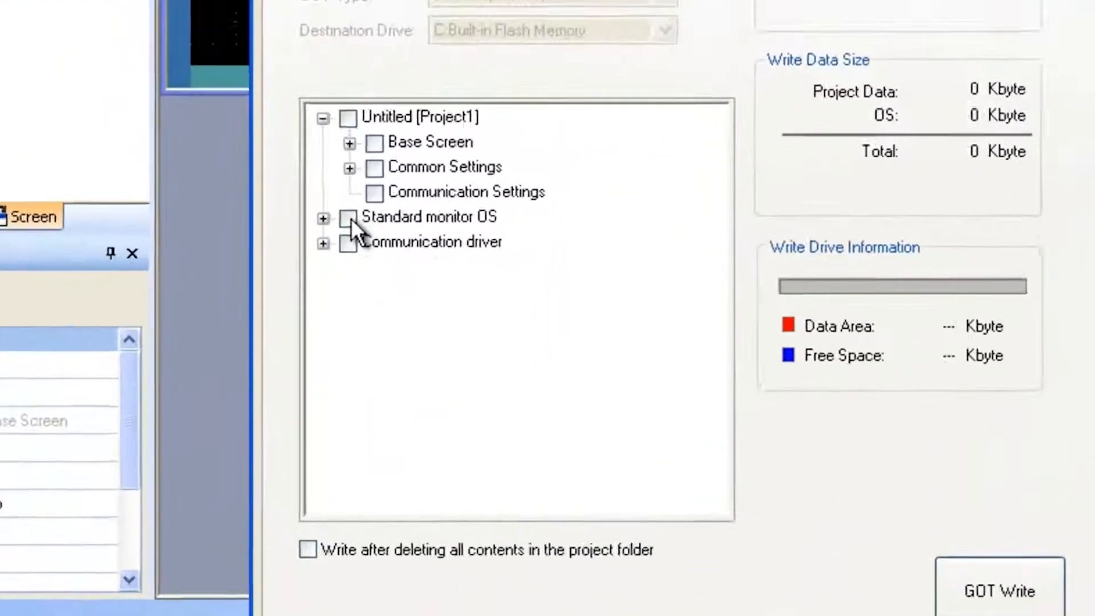
- Tick Standard monitor OS and the AB MicroLogix communication driver, totaling 1152 Kbyte
left_click(347, 217)
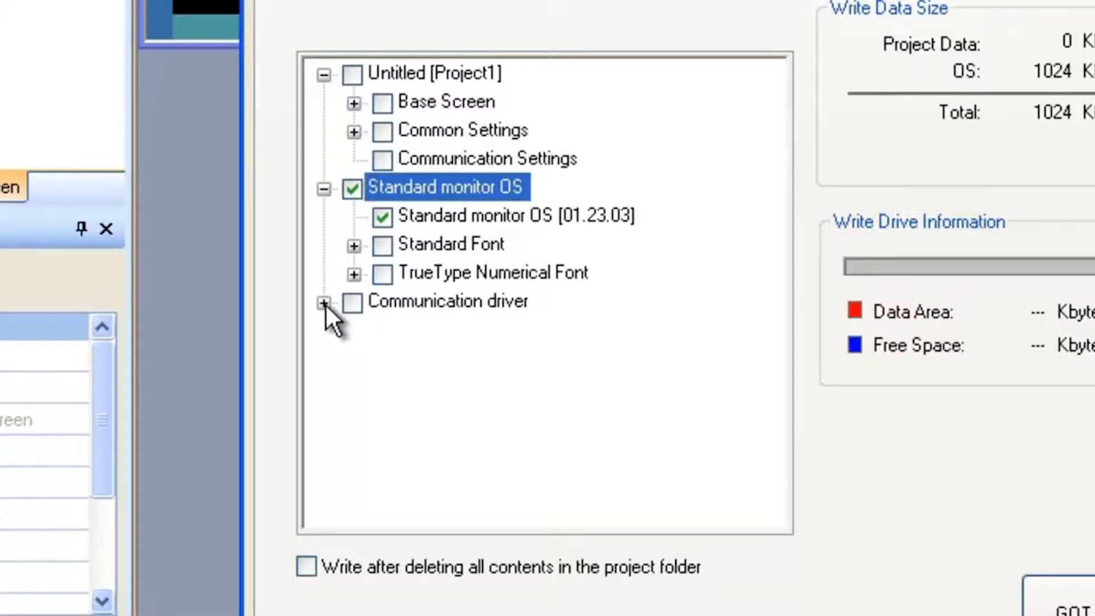
left_click(324, 302)
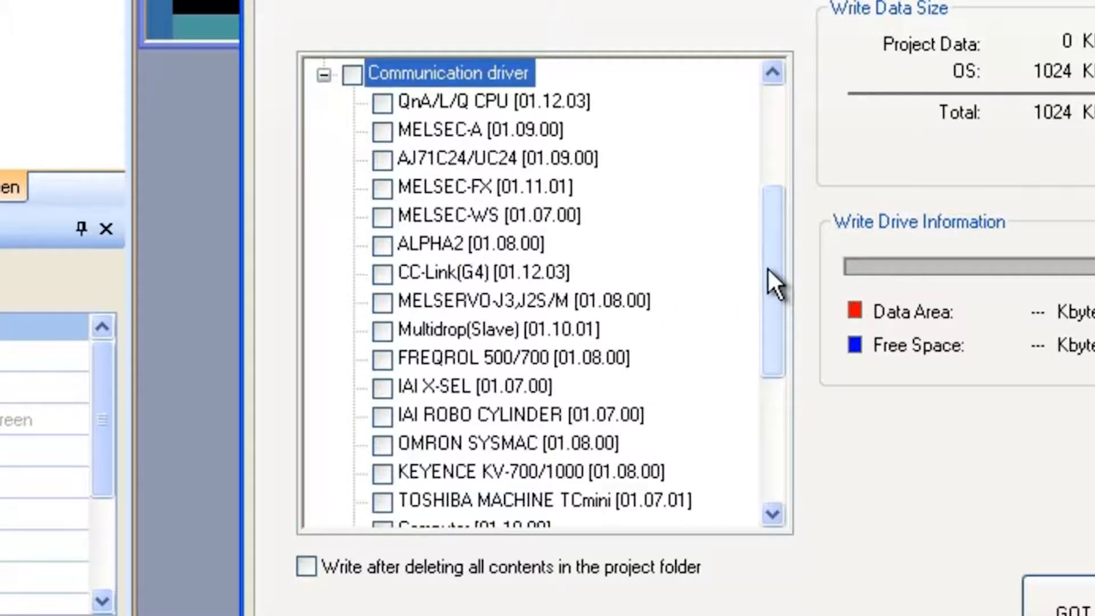
left_click_drag(773, 280, 782, 419)
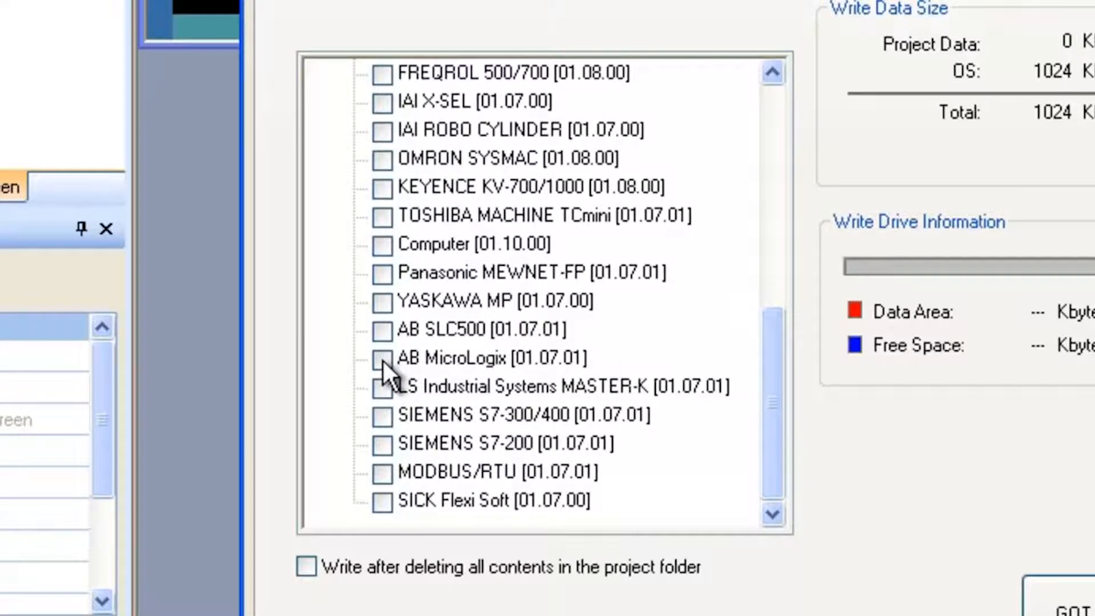
left_click(382, 358)
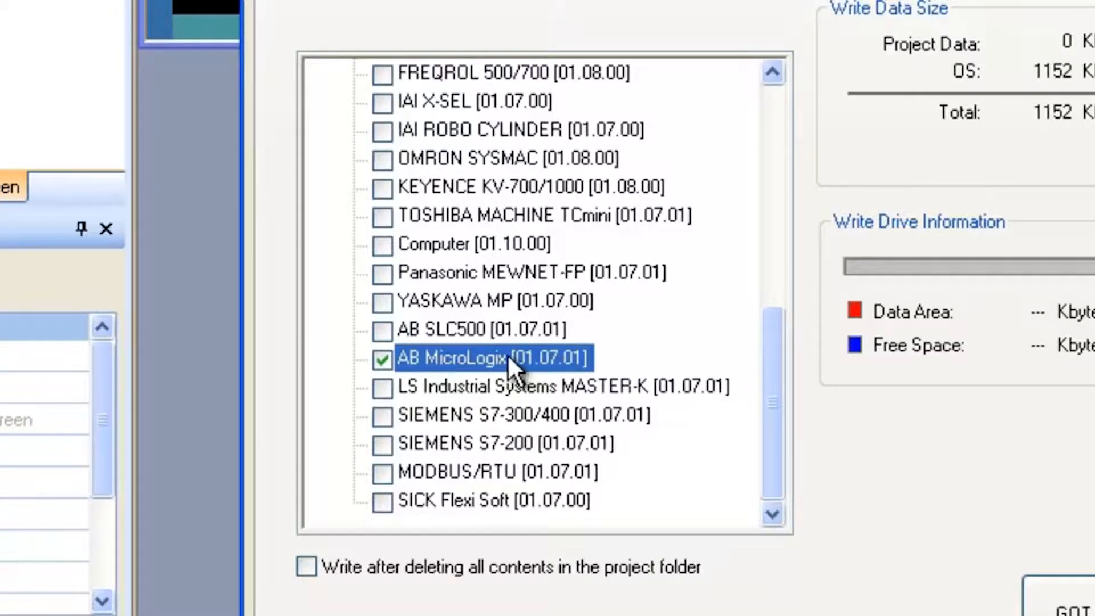
mouse_move(605, 388)
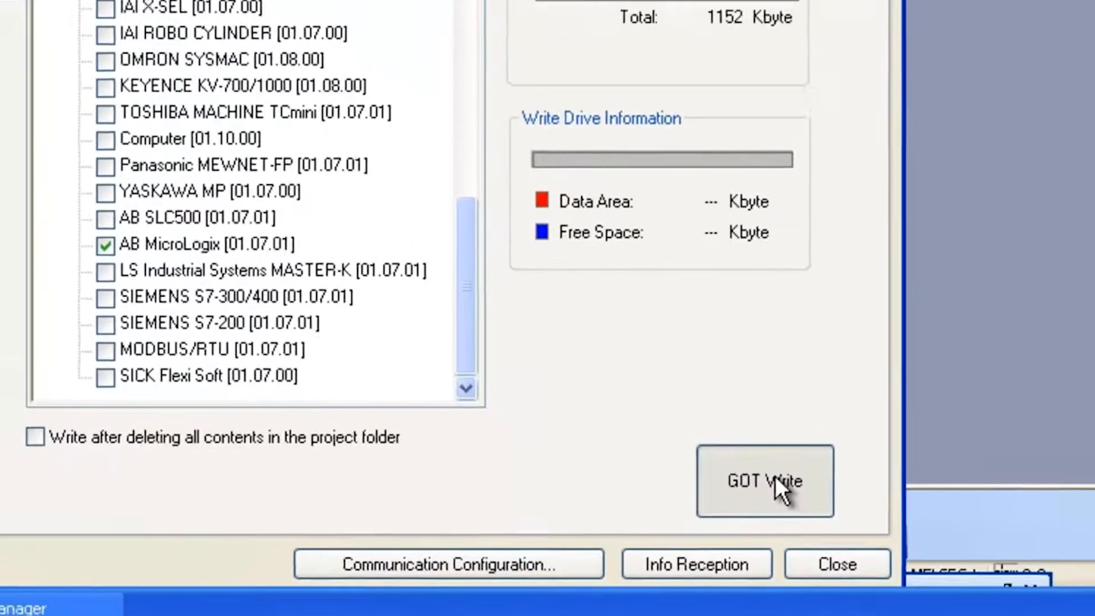
- Write to the GOT, dismissing the 0000013f error and retrying until installation finishes
left_click(764, 481)
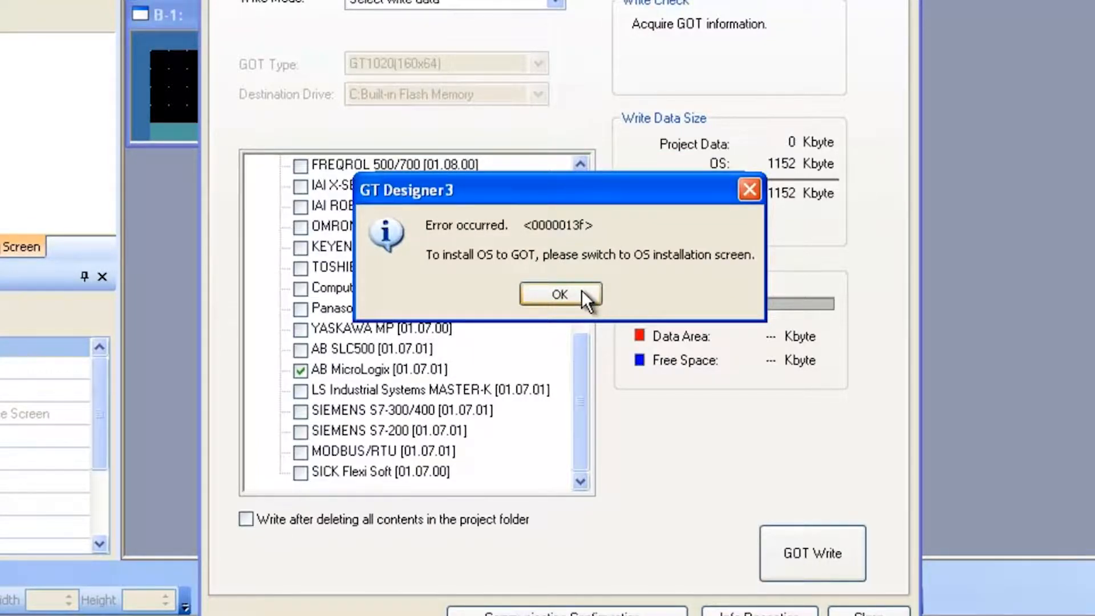
left_click(560, 293)
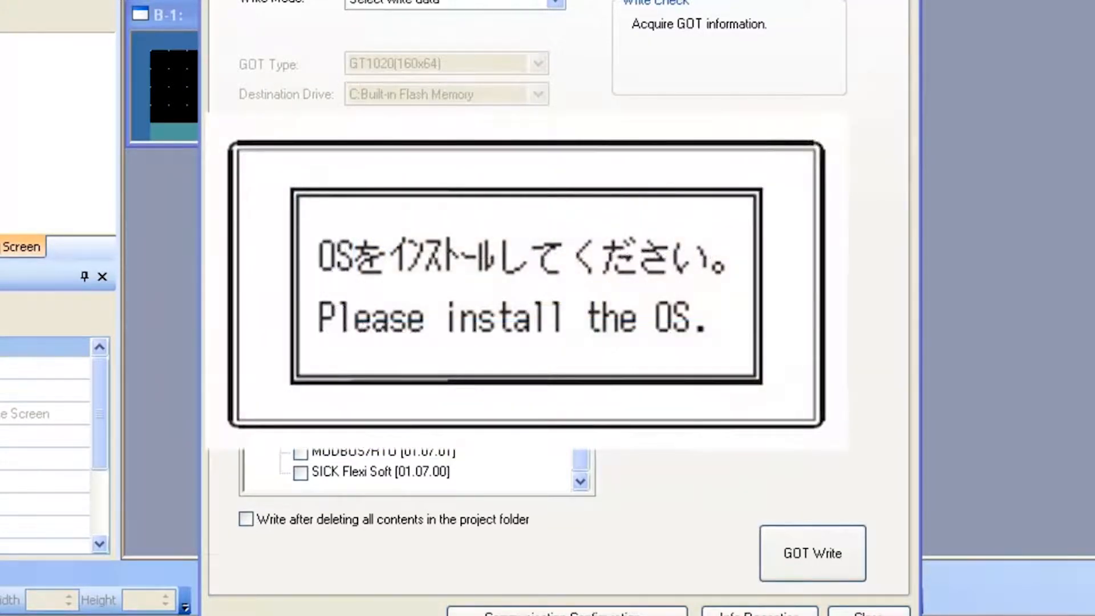
left_click(812, 553)
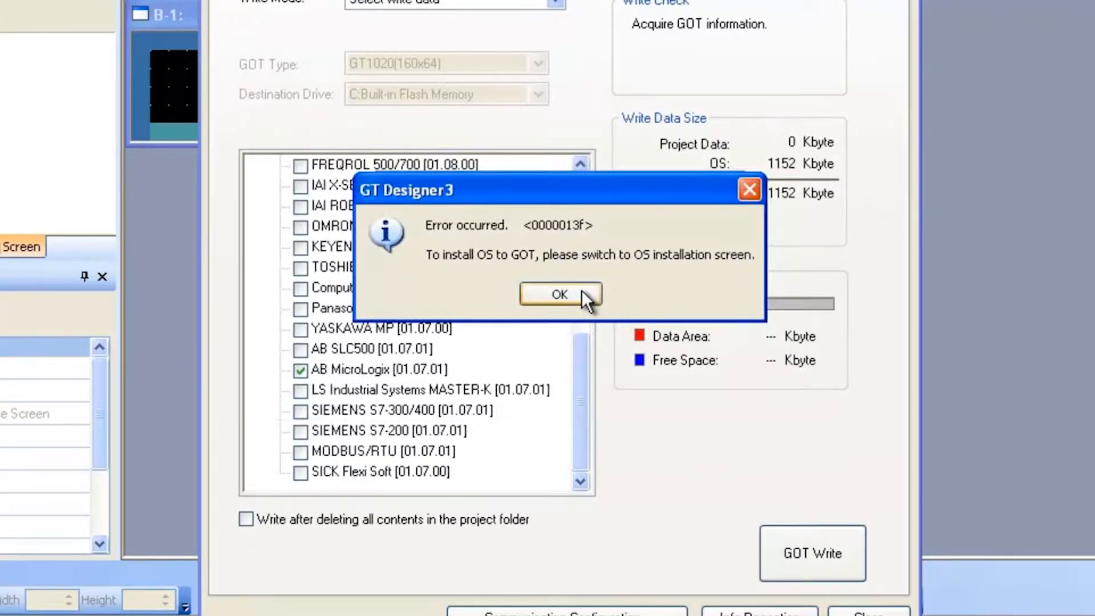
left_click(559, 293)
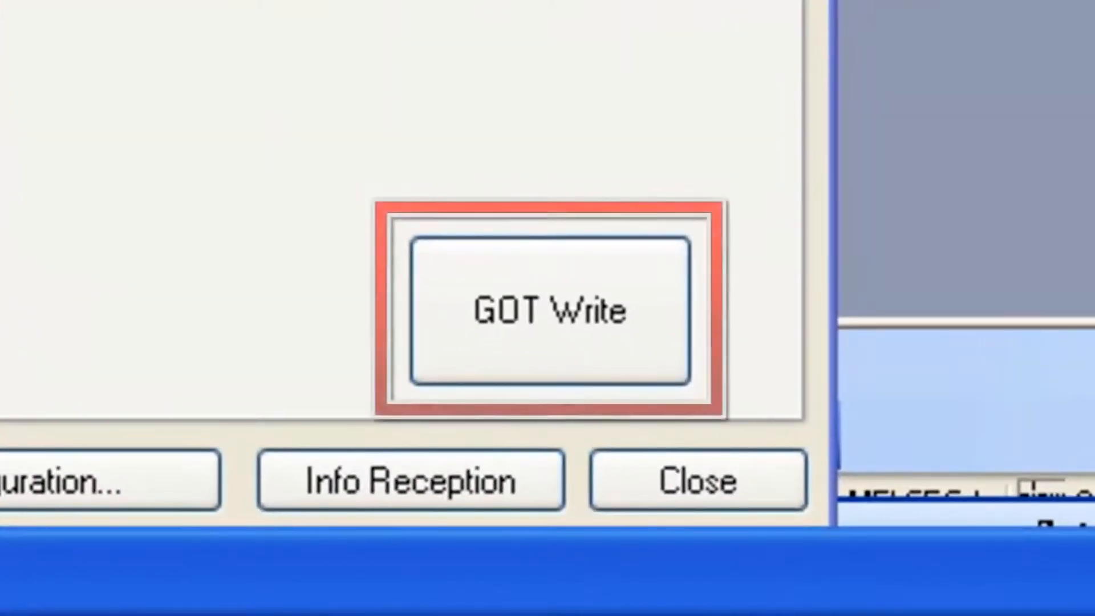
left_click(549, 310)
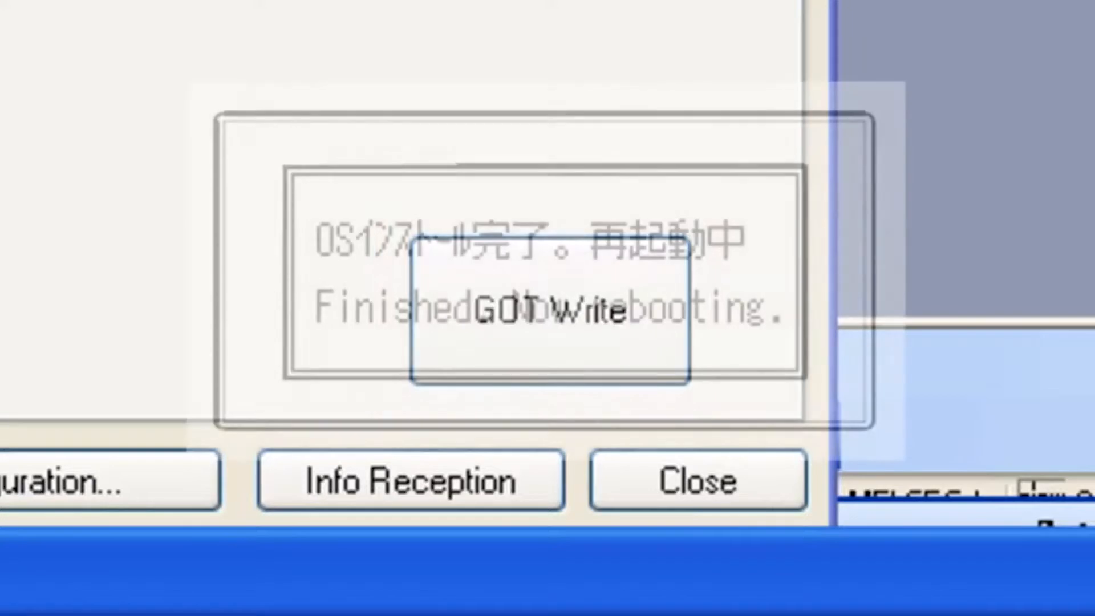